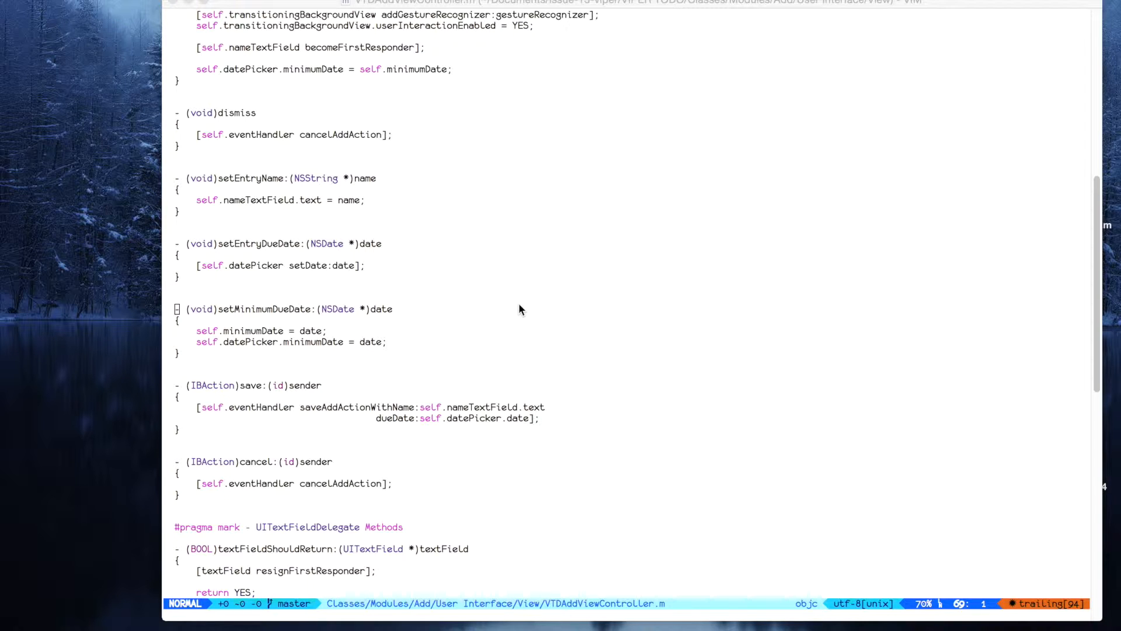
mouse_move(467, 5)
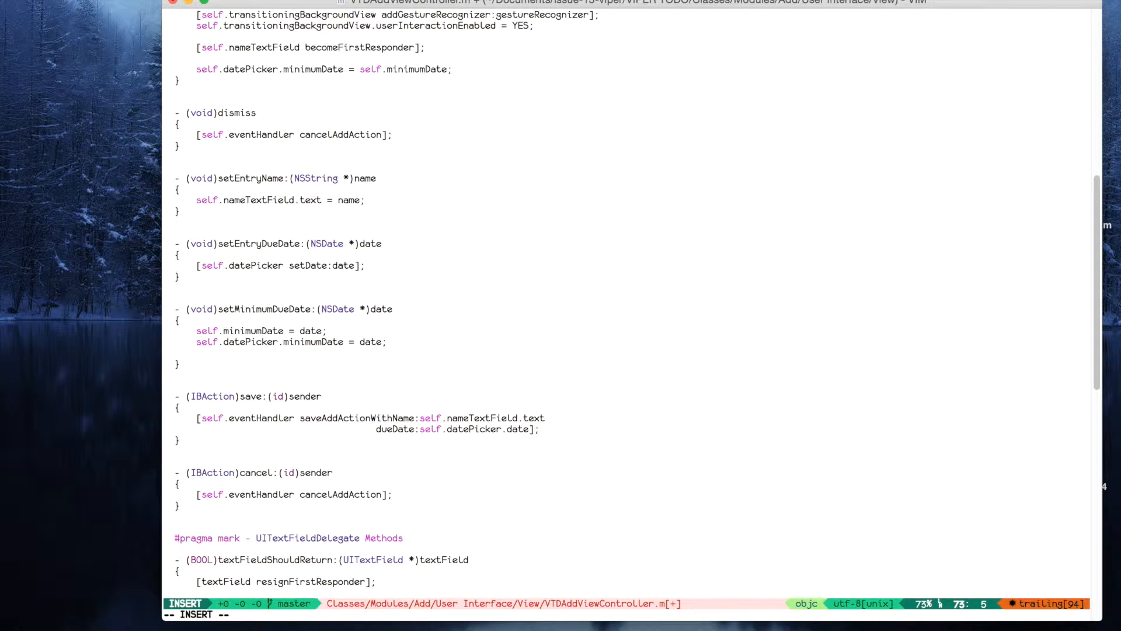
Start an NSLog call in setMinimumDueDate with the format string "minumum date %@".
type("NSLo")
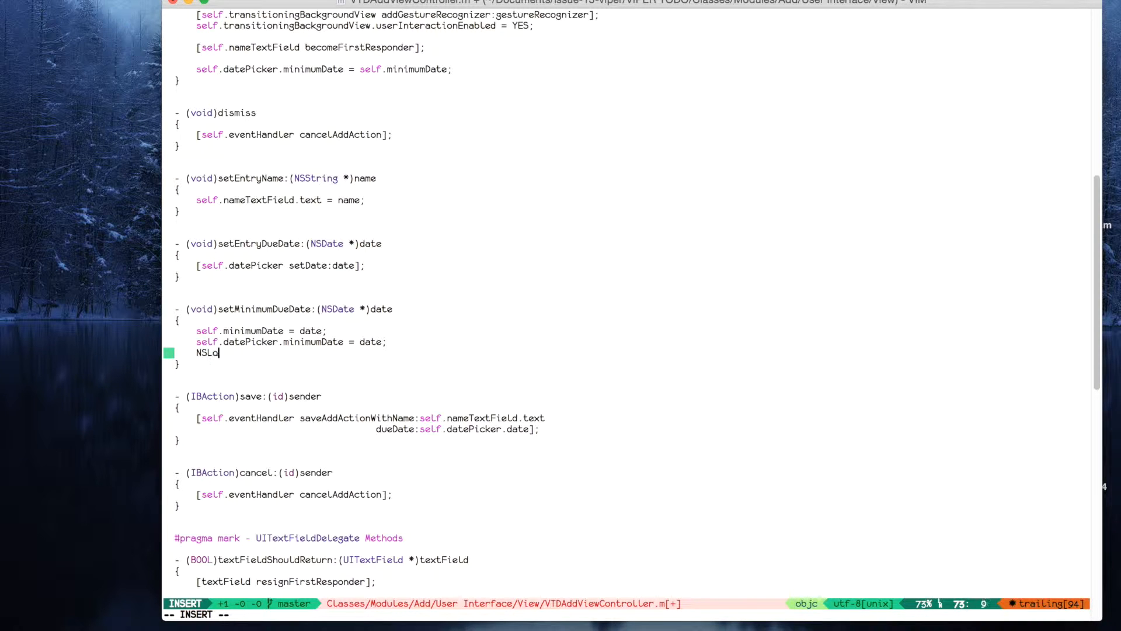
type("g")
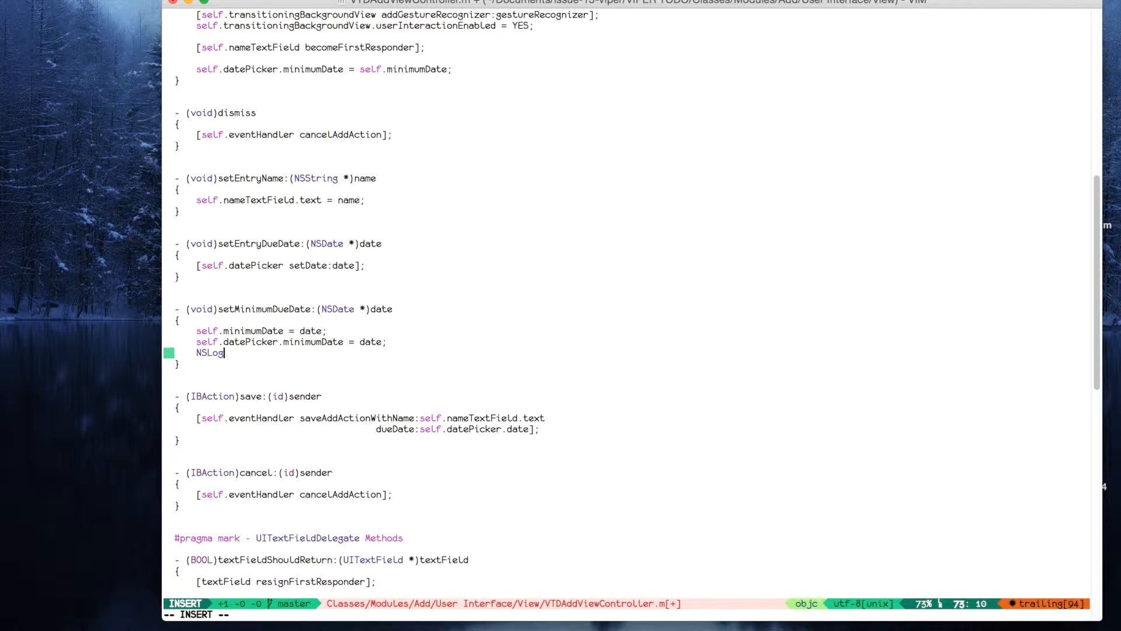
key("ctrl+n")
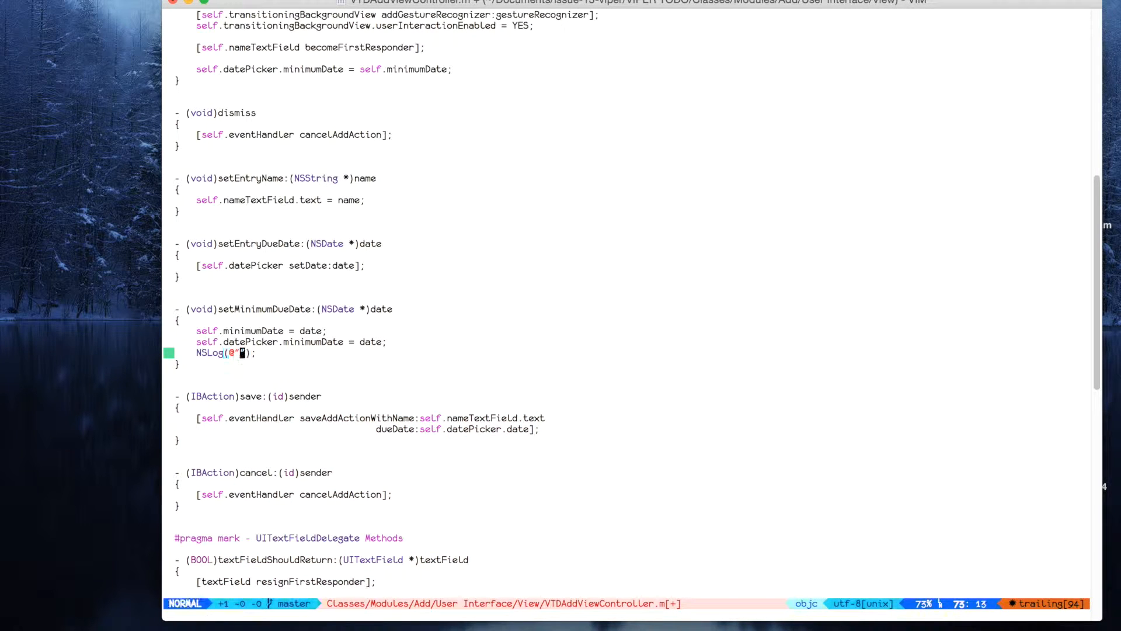
type("self")
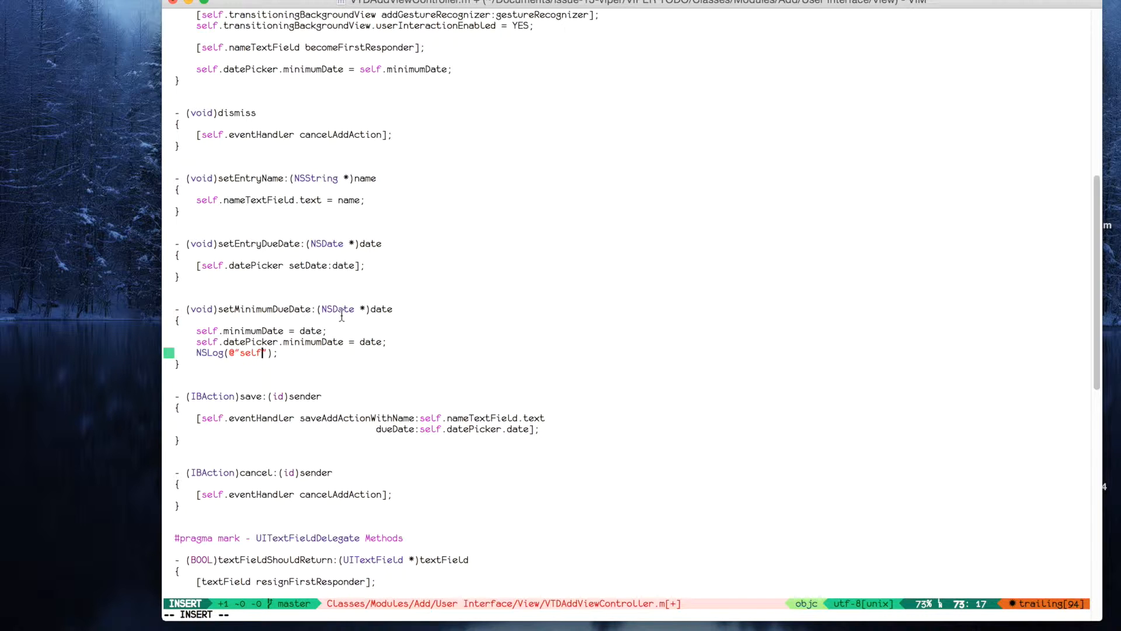
key("BackSpace")
type("min")
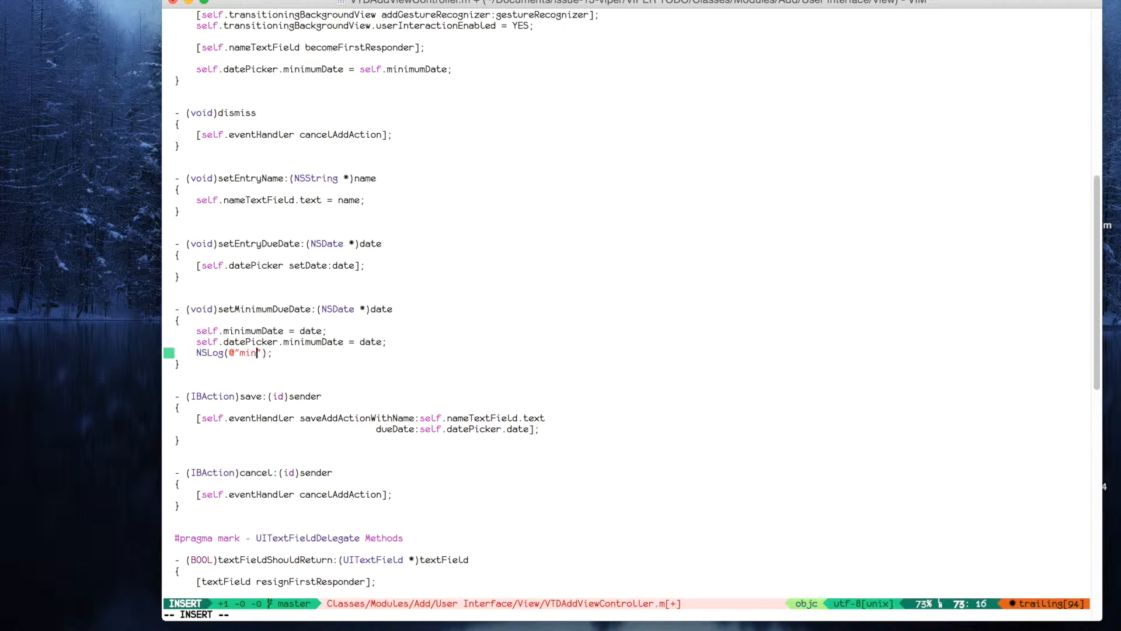
type("umum dat")
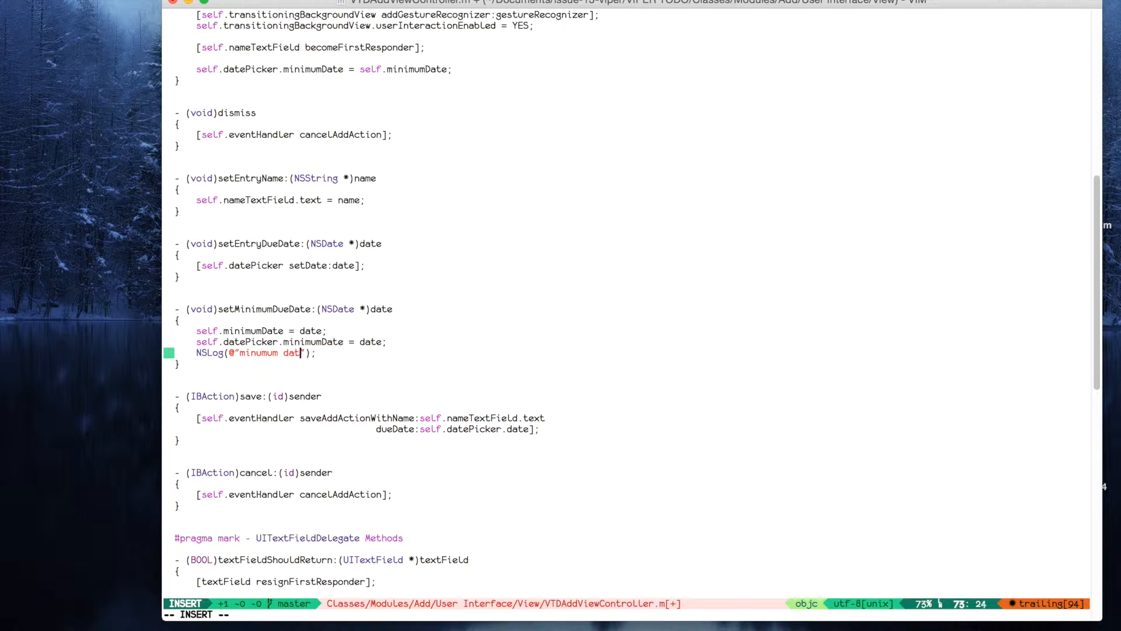
type("e")
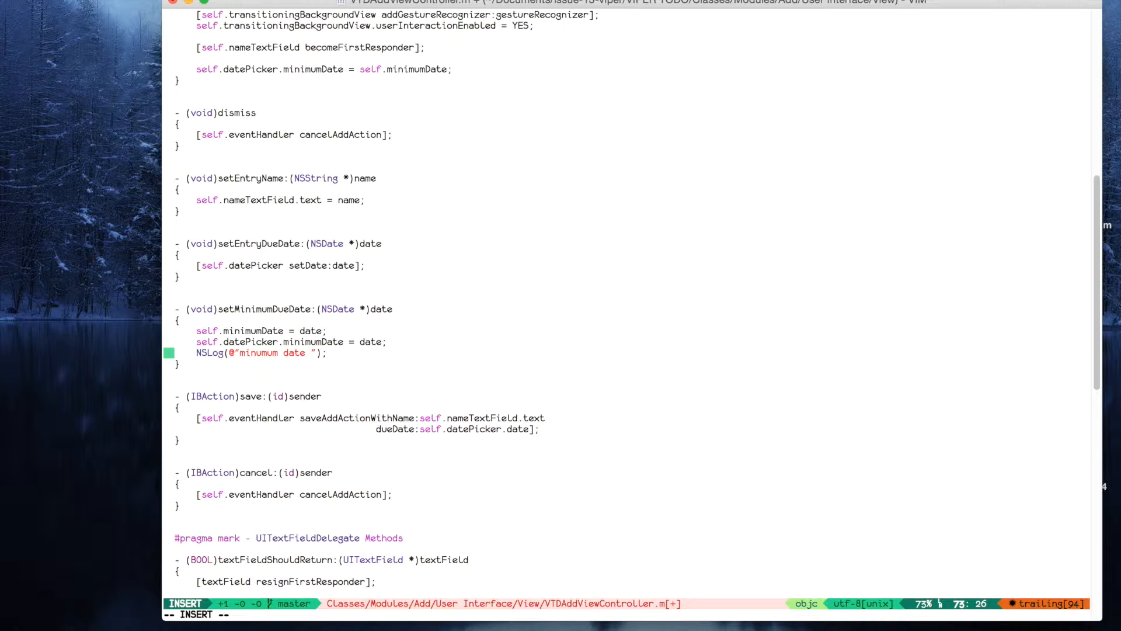
key("Escape")
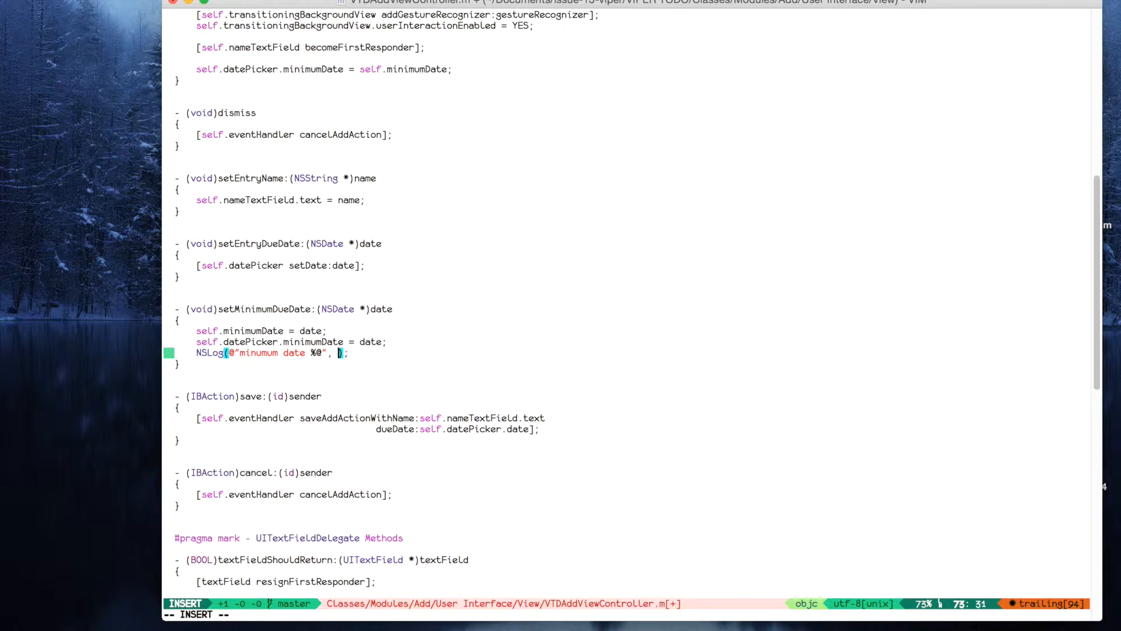
Add [self.datePicker.minimumDate description] as the NSLog argument and return to the top of the file.
type("self.datePicker.minimumDate description")
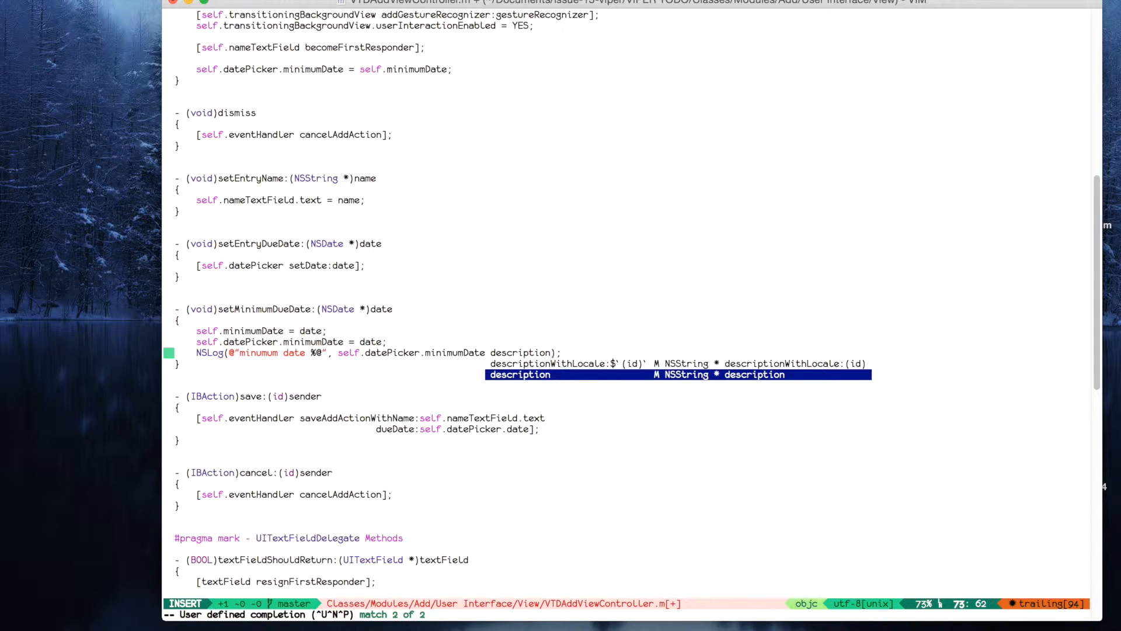
key("Escape")
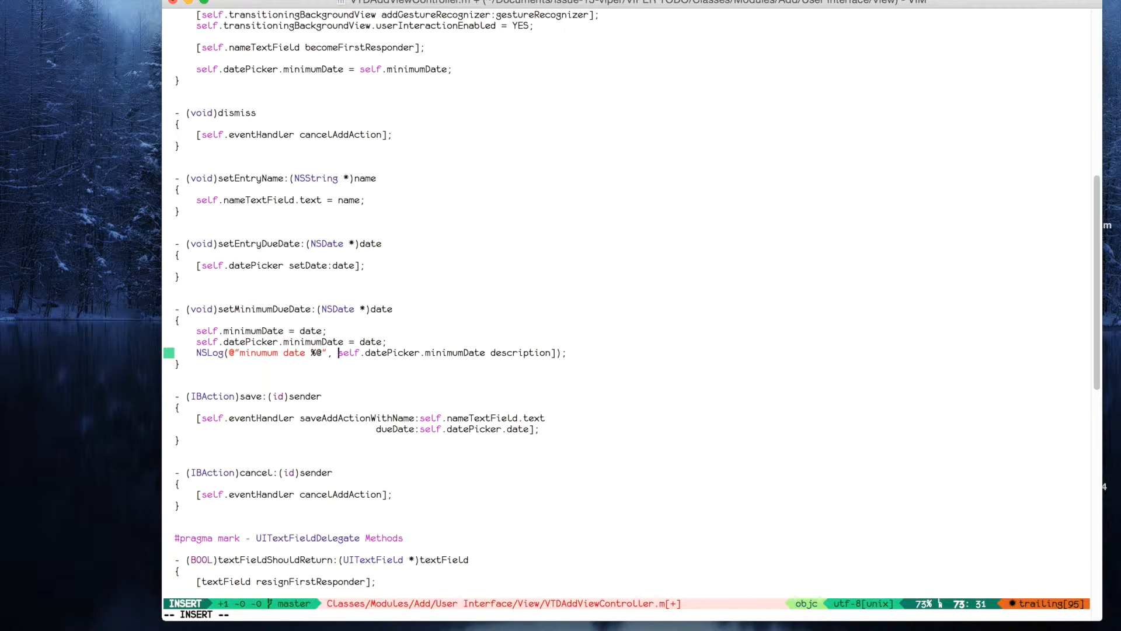
key("Escape")
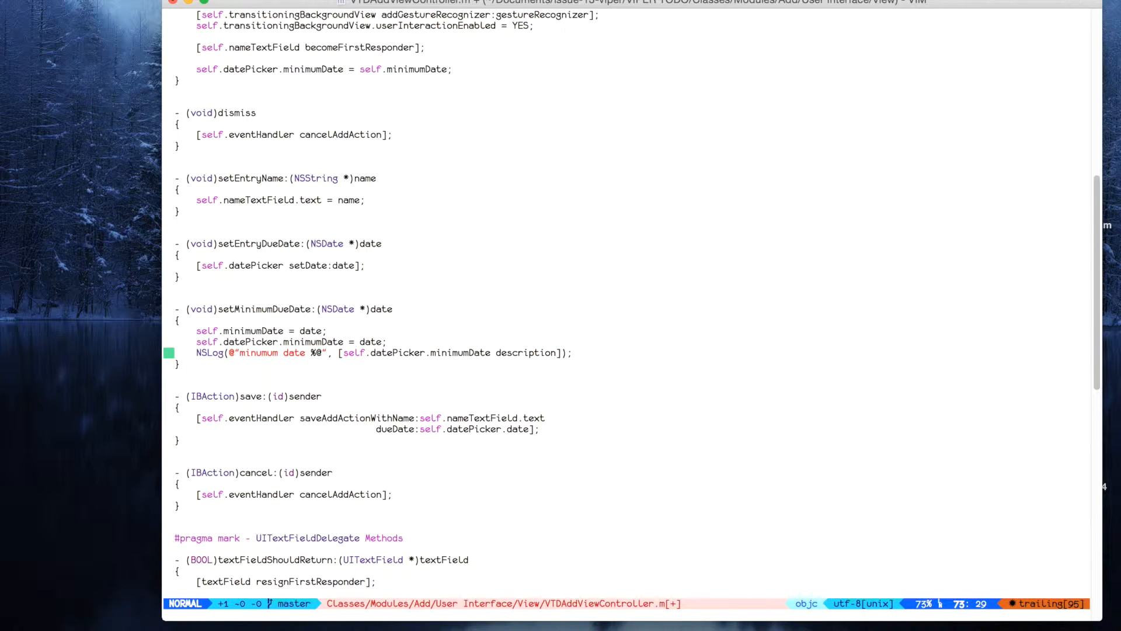
key("gg")
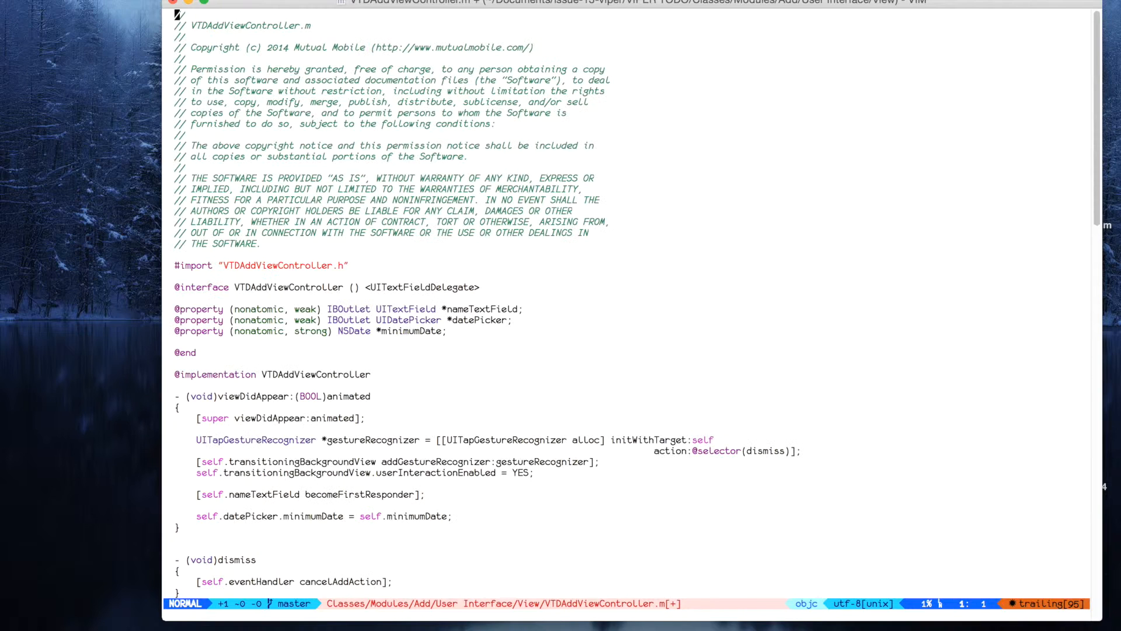
Paste four yanked license lines above the NSLog, save, and diff against the committed version with Gdiff.
key("V")
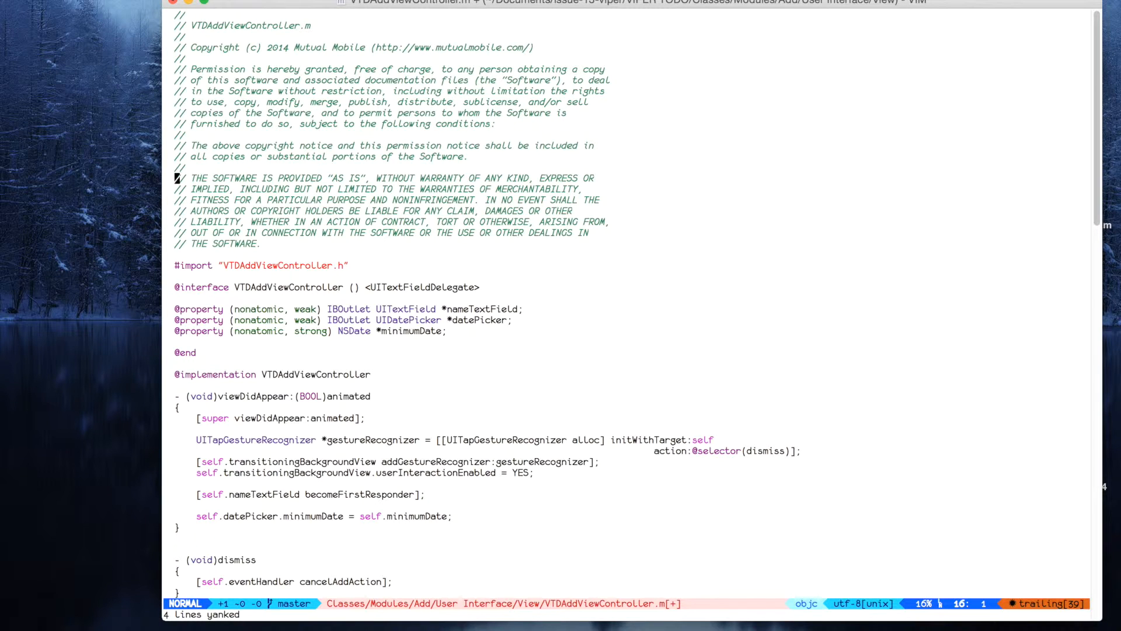
scroll("down", 3)
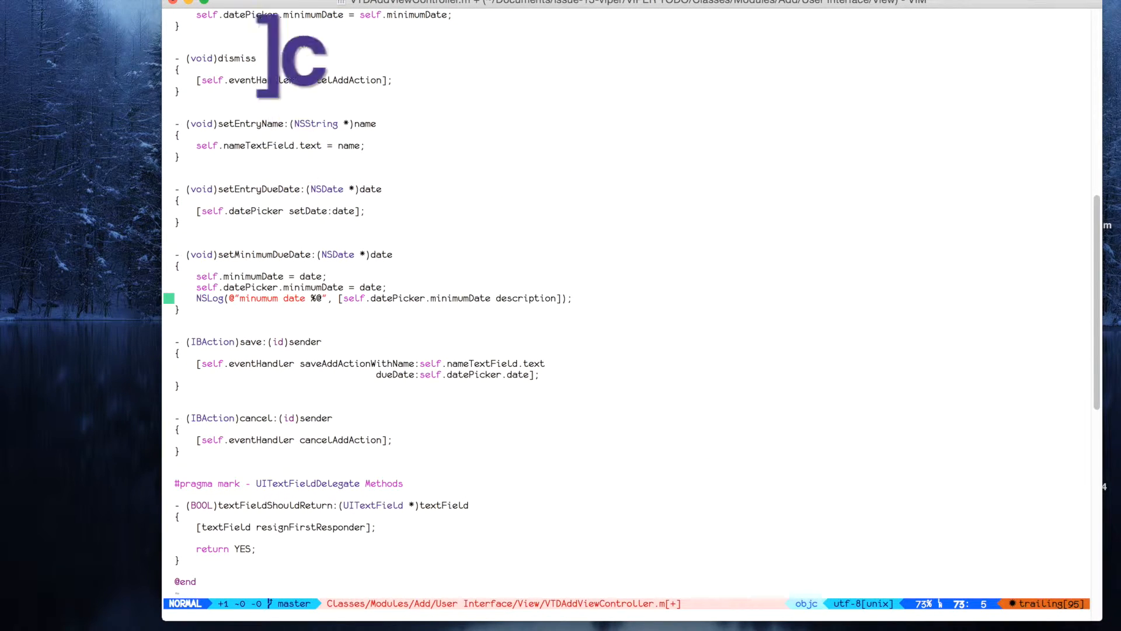
key("p")
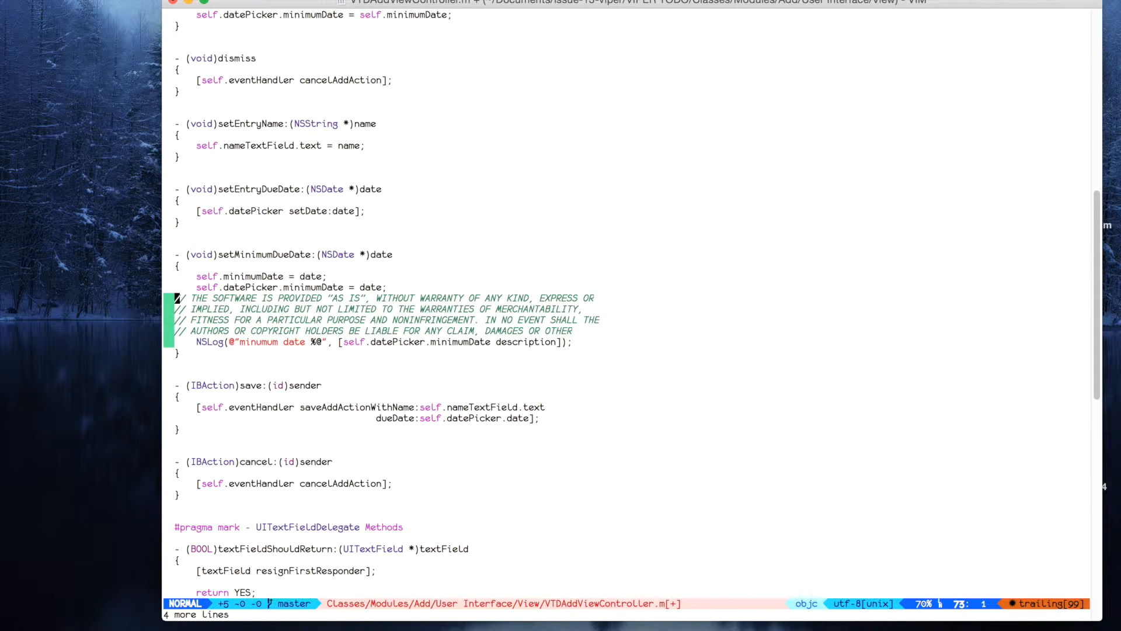
key("j")
type(":")
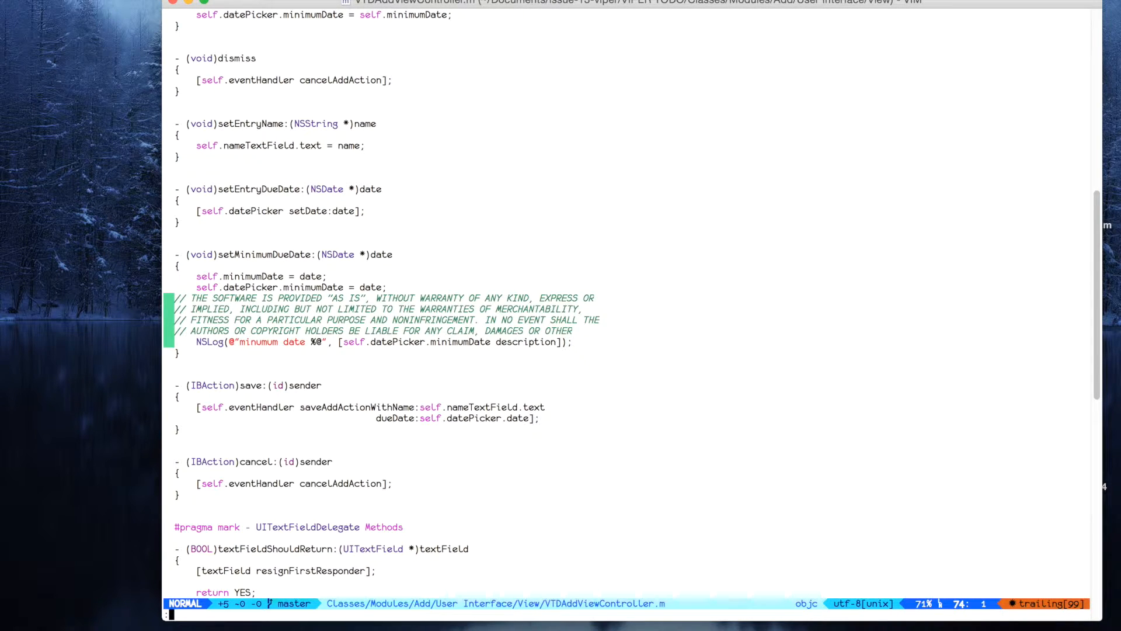
type("Gdiff")
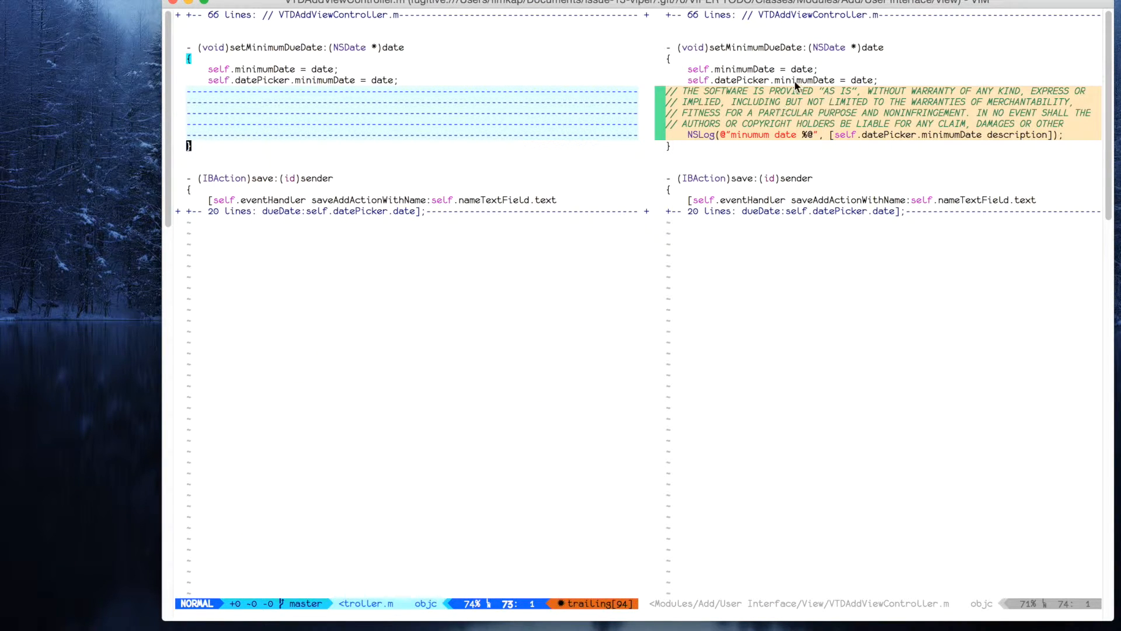
mouse_move(771, 121)
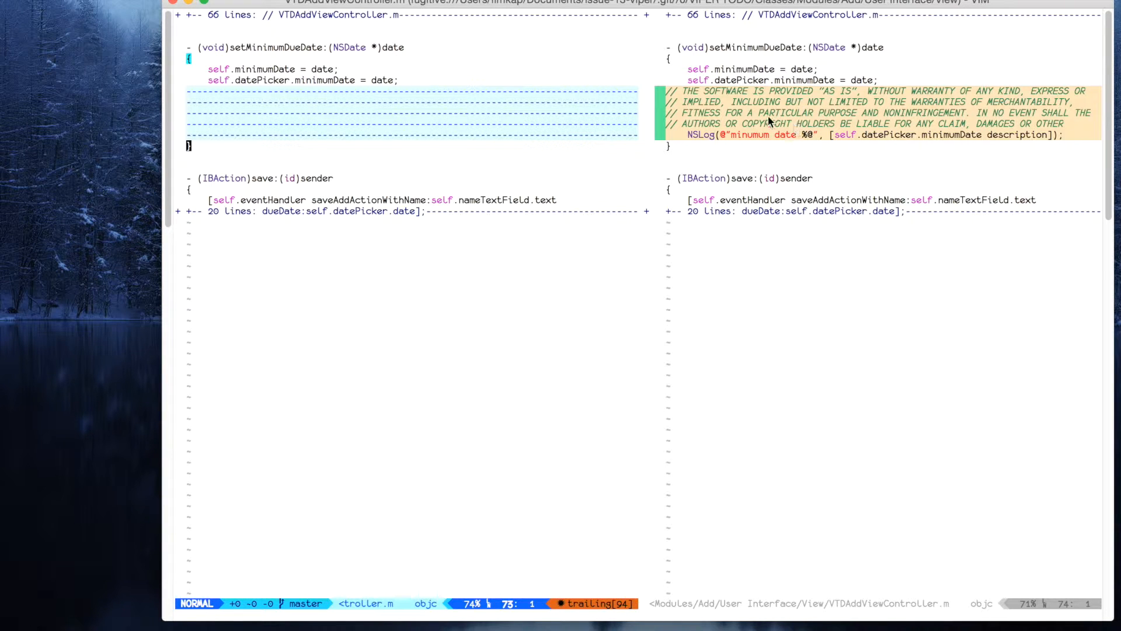
mouse_move(779, 139)
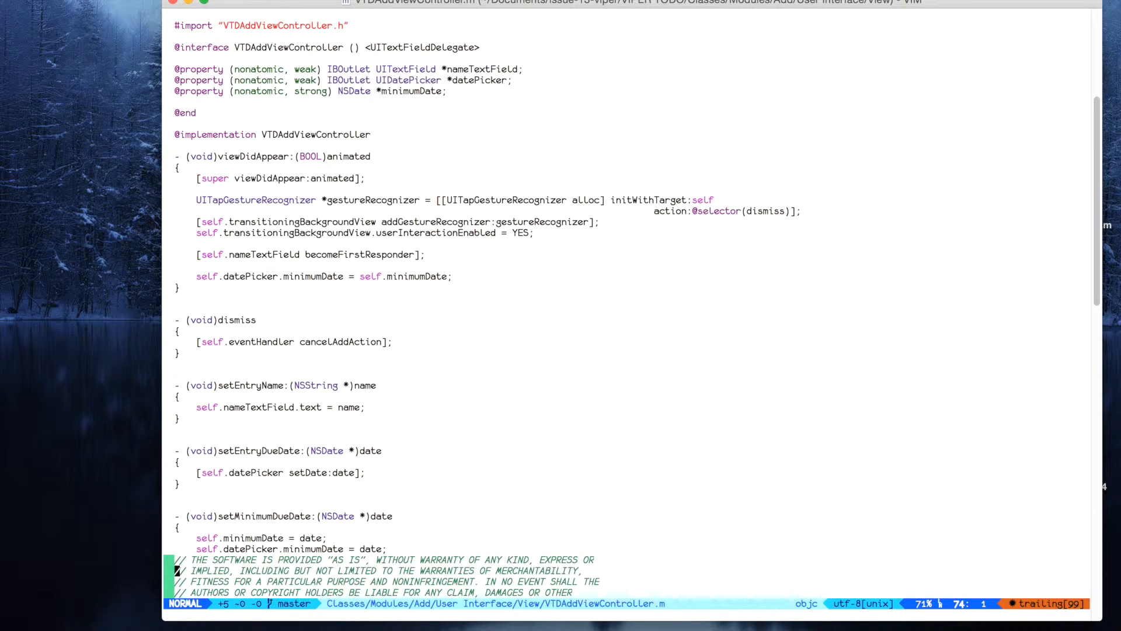
Cut the setEntryDueDate method and paste it just below setMinimumDueDate.
scroll("down", 3)
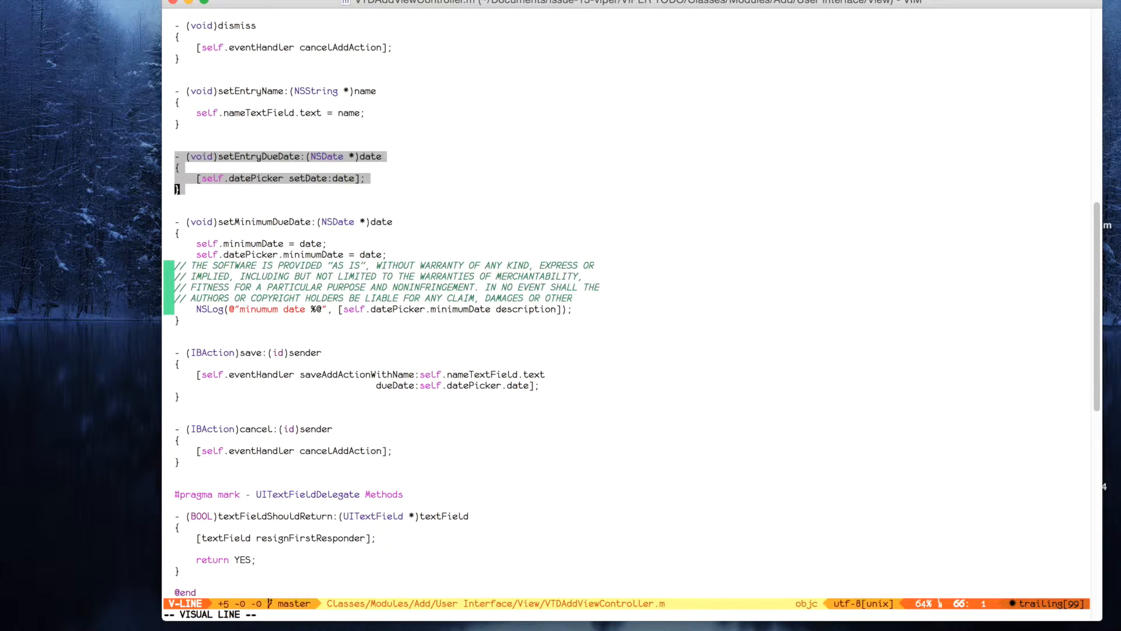
key("d")
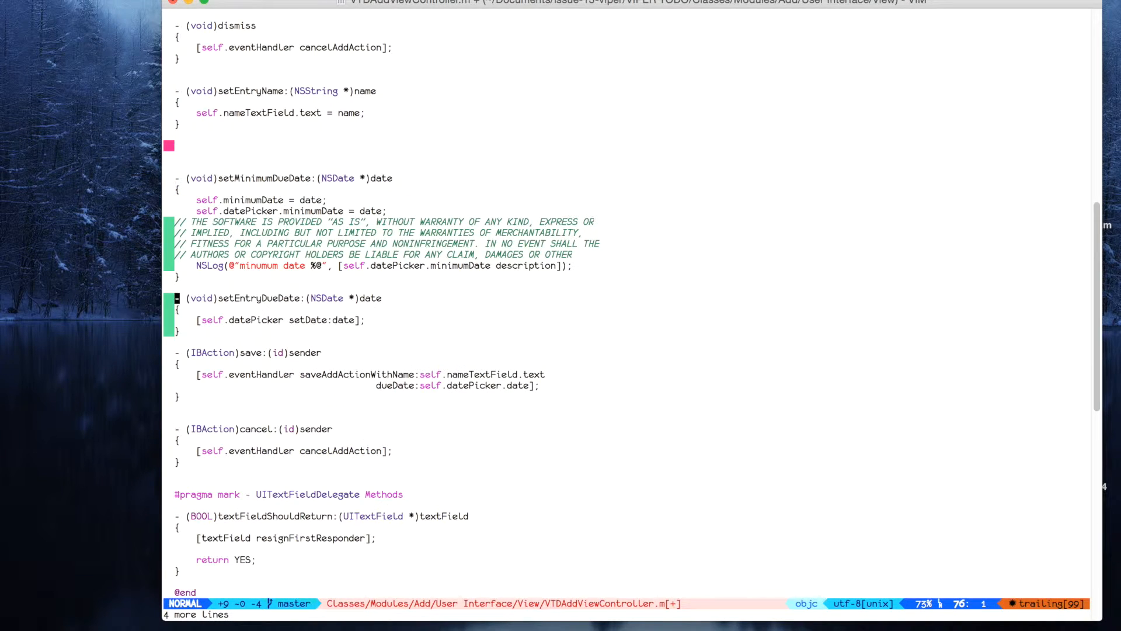
key("j")
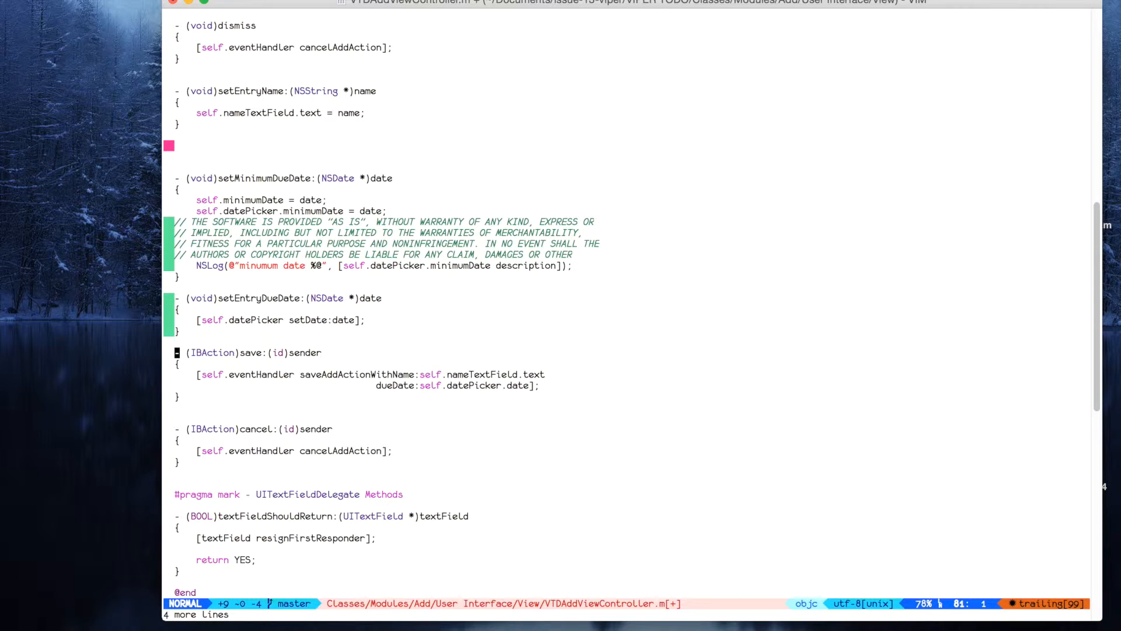
key("j")
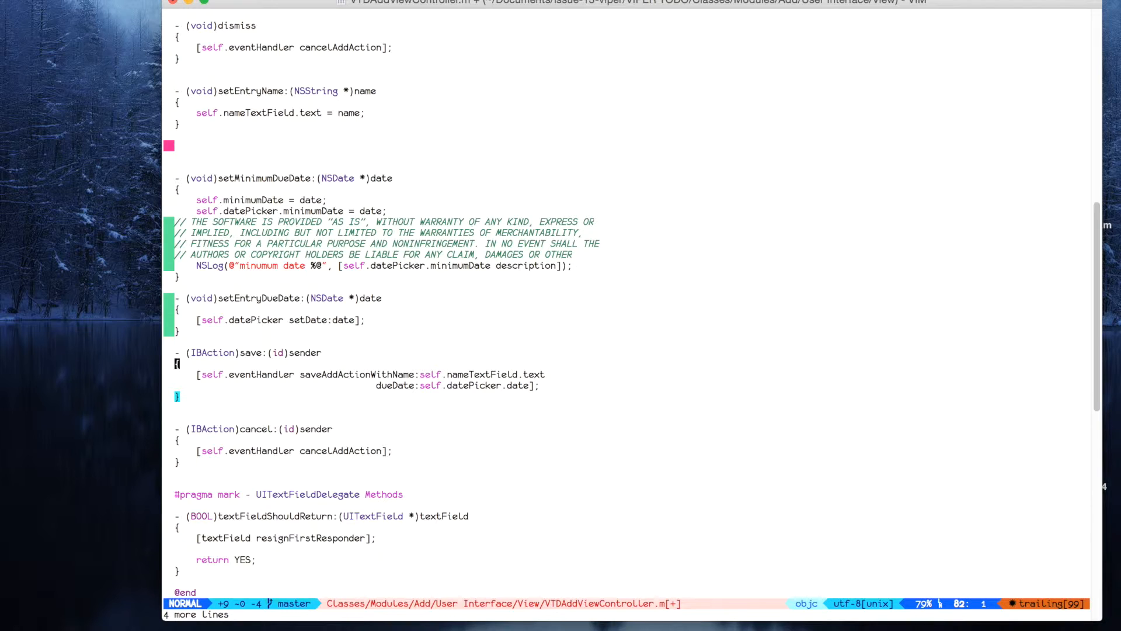
key("j")
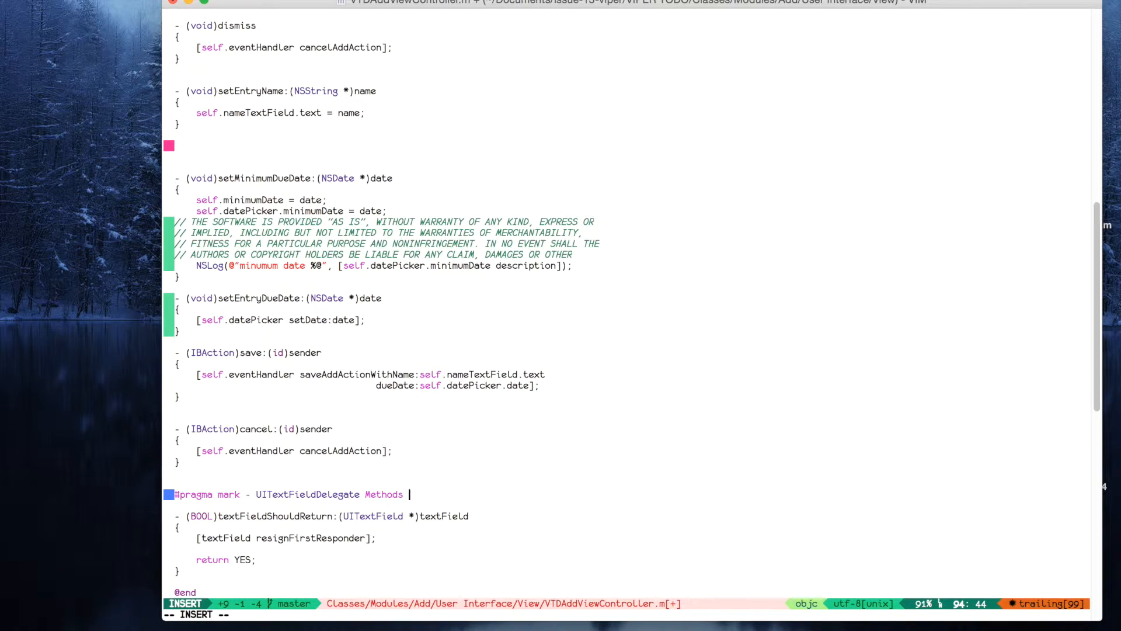
mouse_move(140, 518)
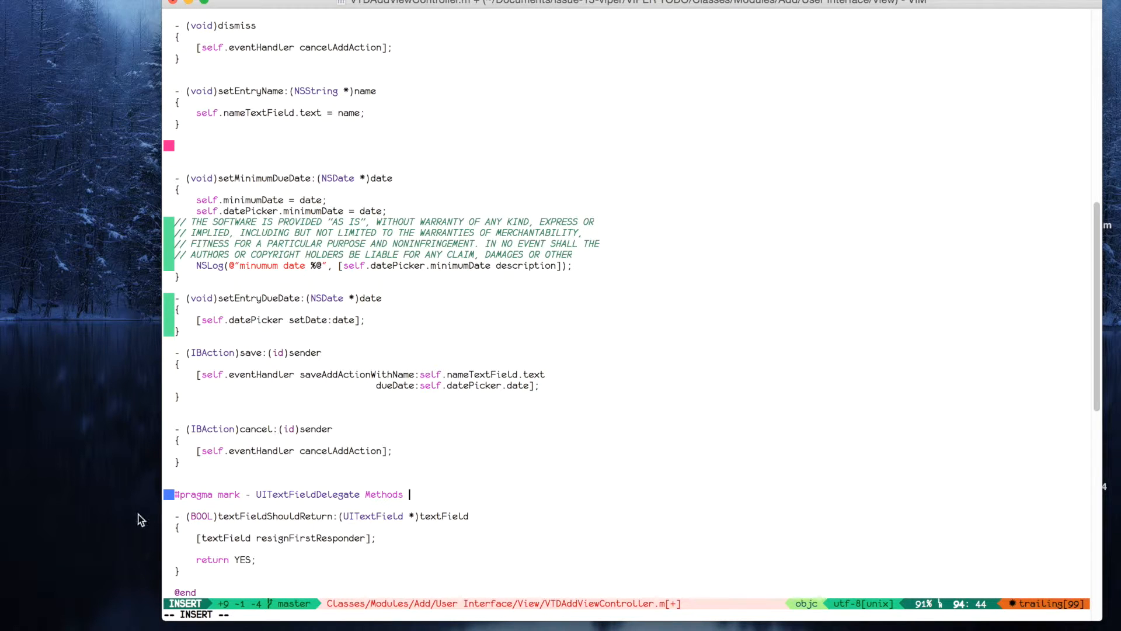
mouse_move(412, 460)
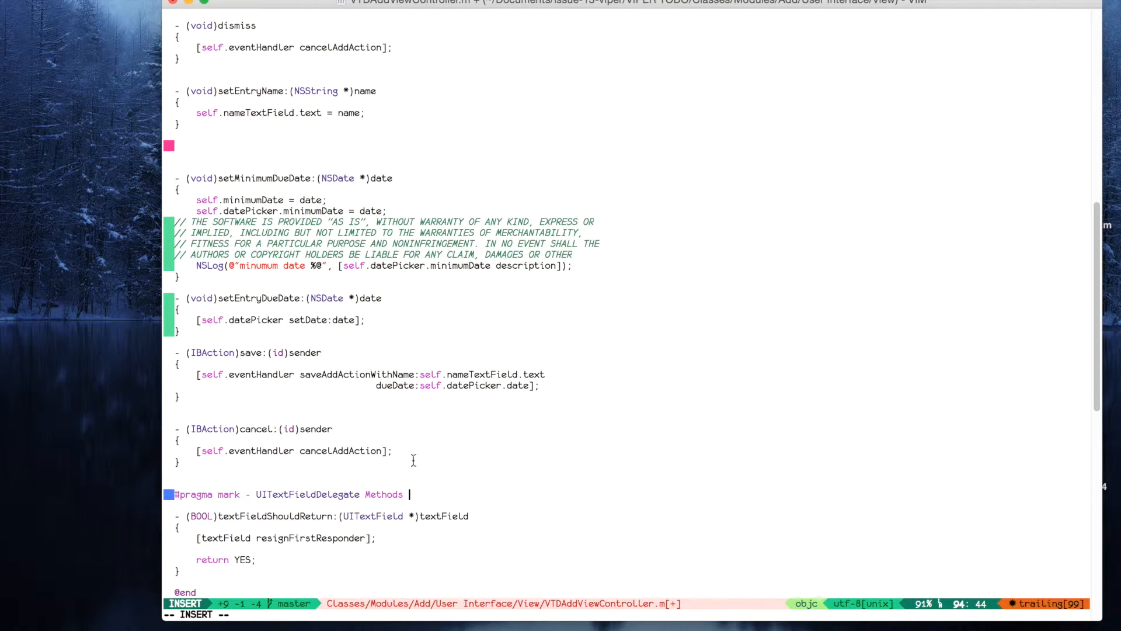
mouse_move(539, 466)
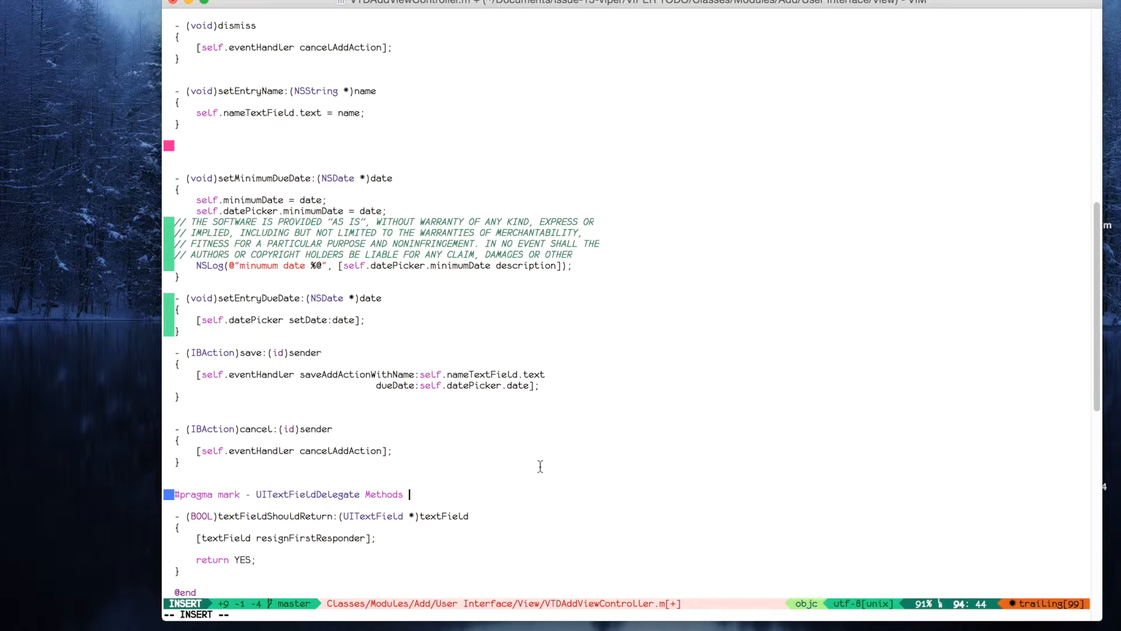
Append 00 to the end of the #pragma mark line so it shows as modified.
type("00")
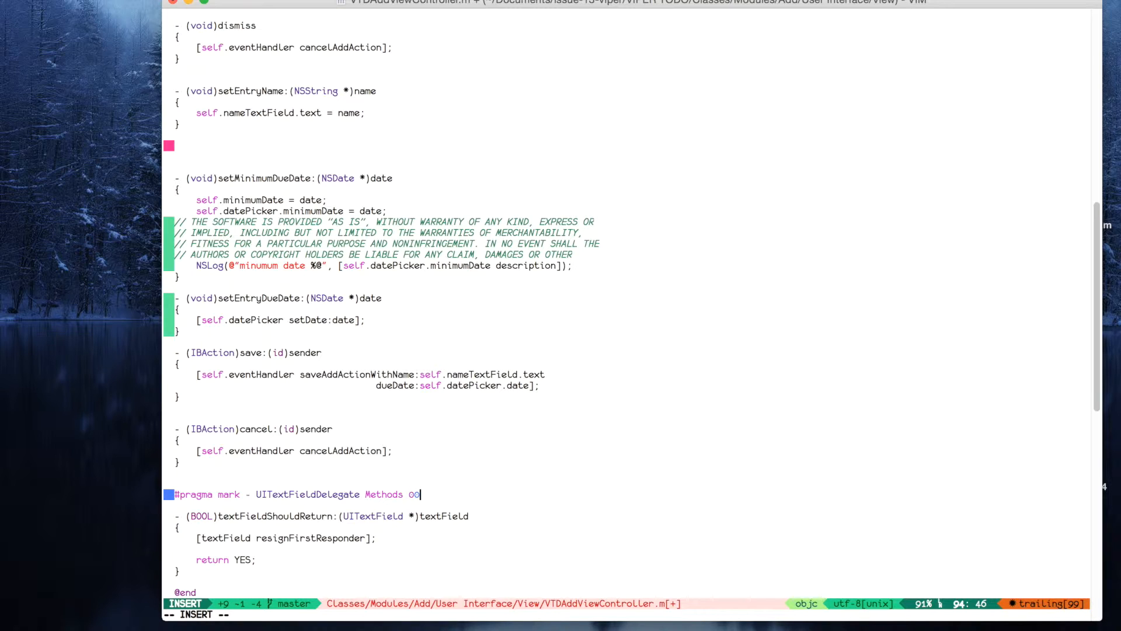
key("Escape")
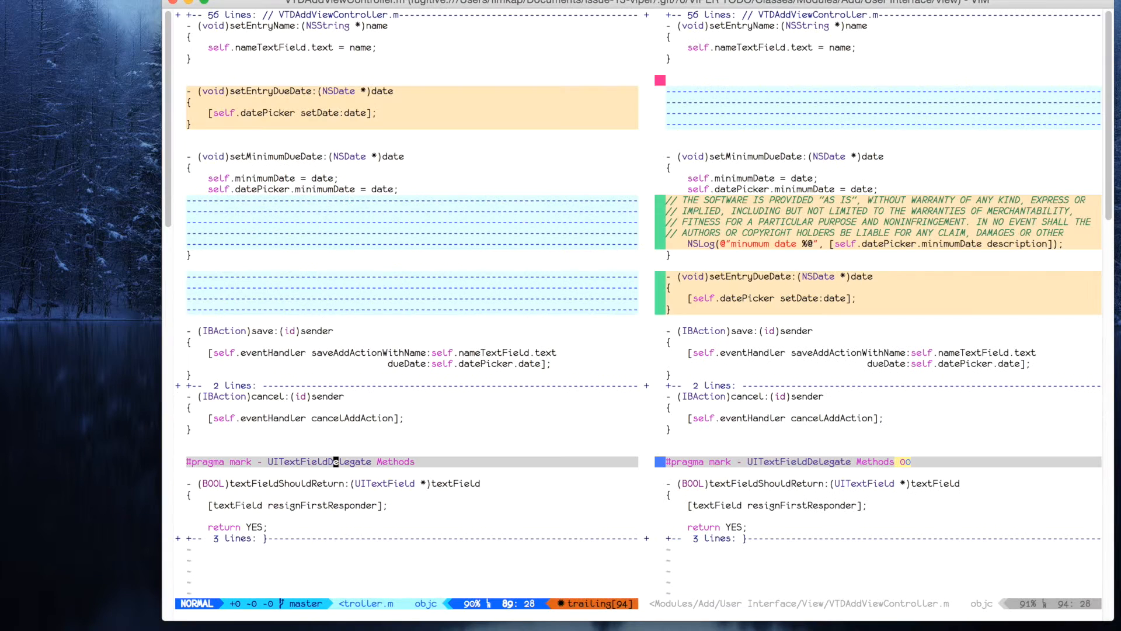
mouse_move(704, 110)
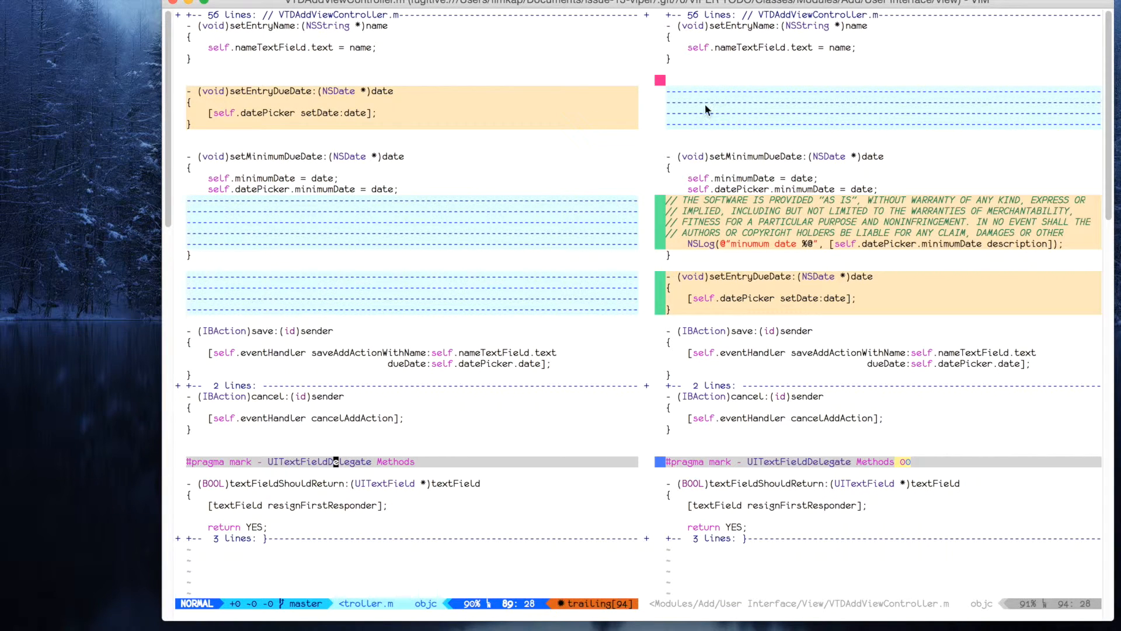
mouse_move(711, 215)
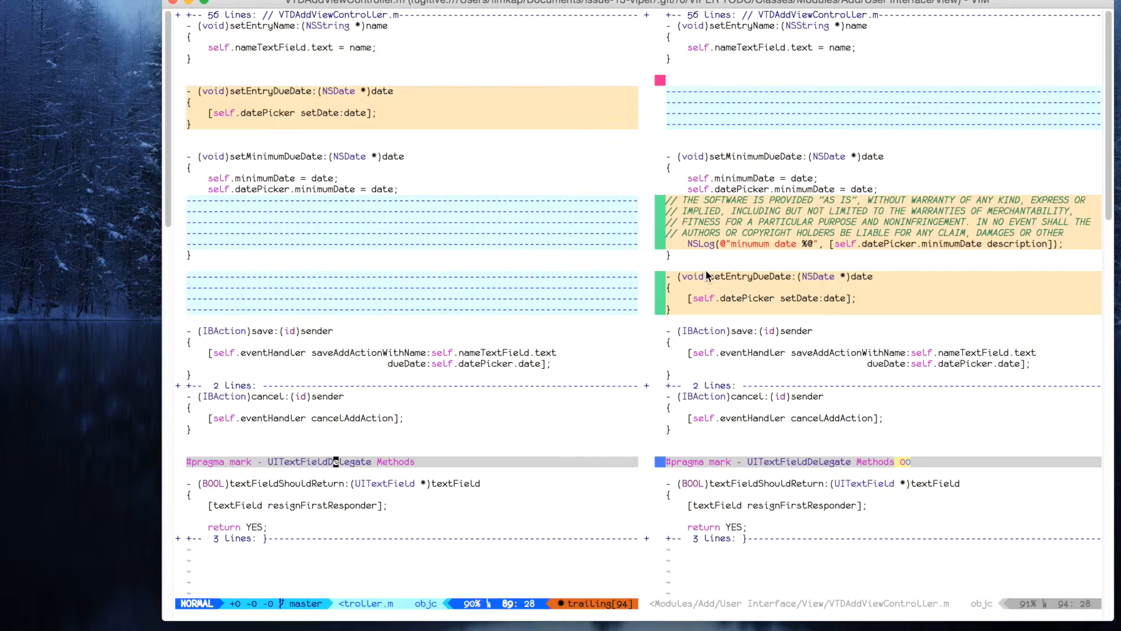
mouse_move(701, 427)
type(":gdi")
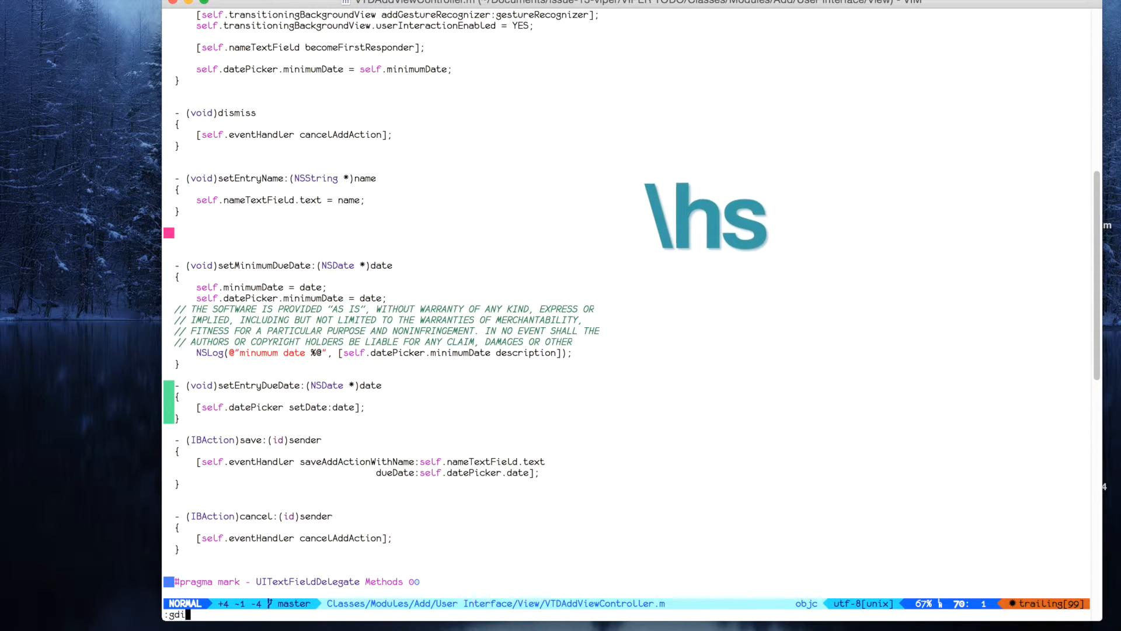
Stage the license-comment hunk with GitGutter so it no longer shows as an unstaged addition.
key("Return")
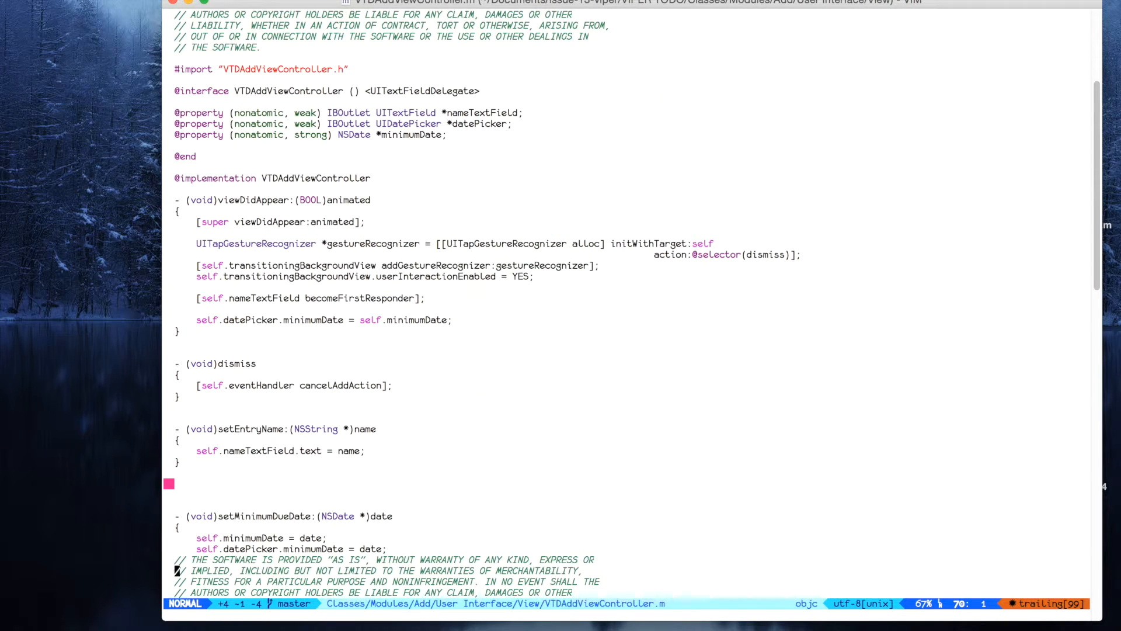
scroll("down", 3)
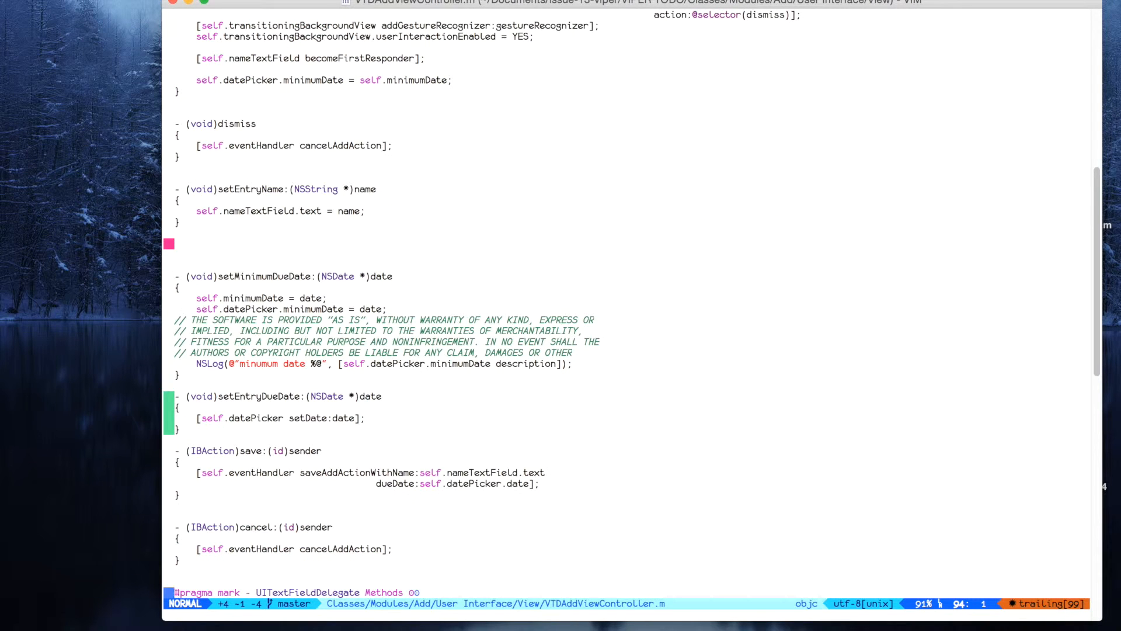
scroll("down", 3)
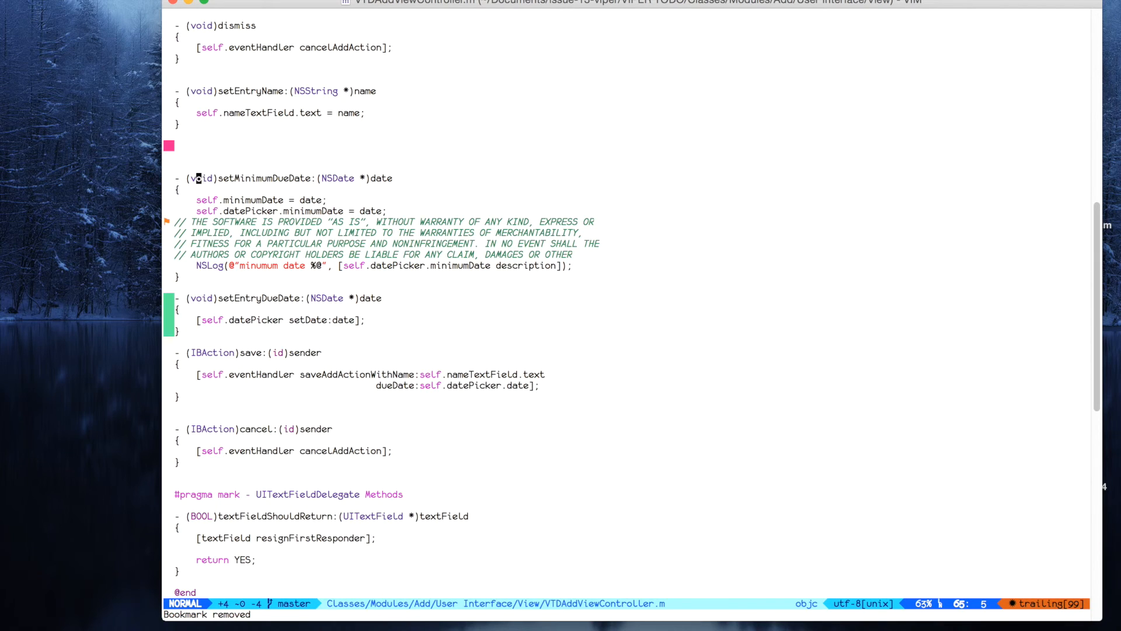
mouse_move(479, 155)
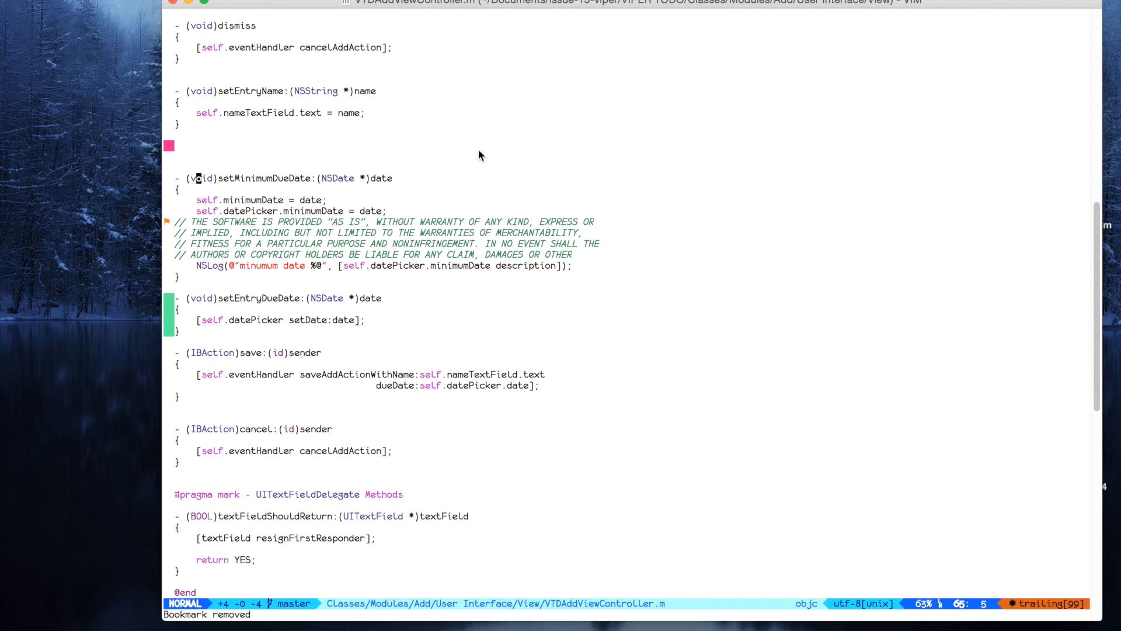
mouse_move(523, 209)
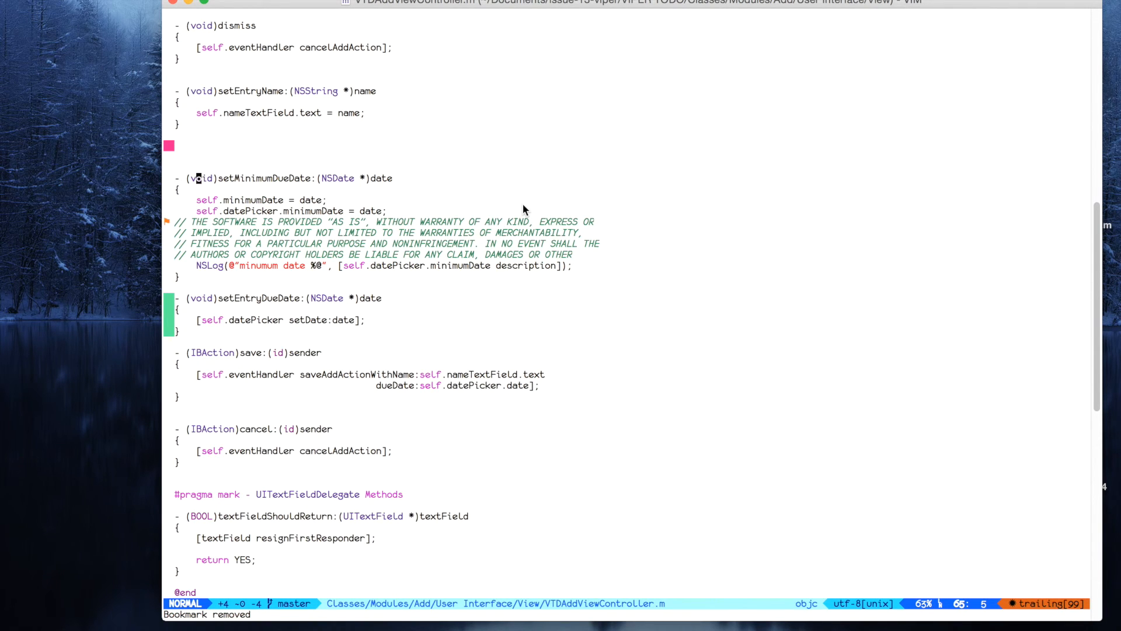